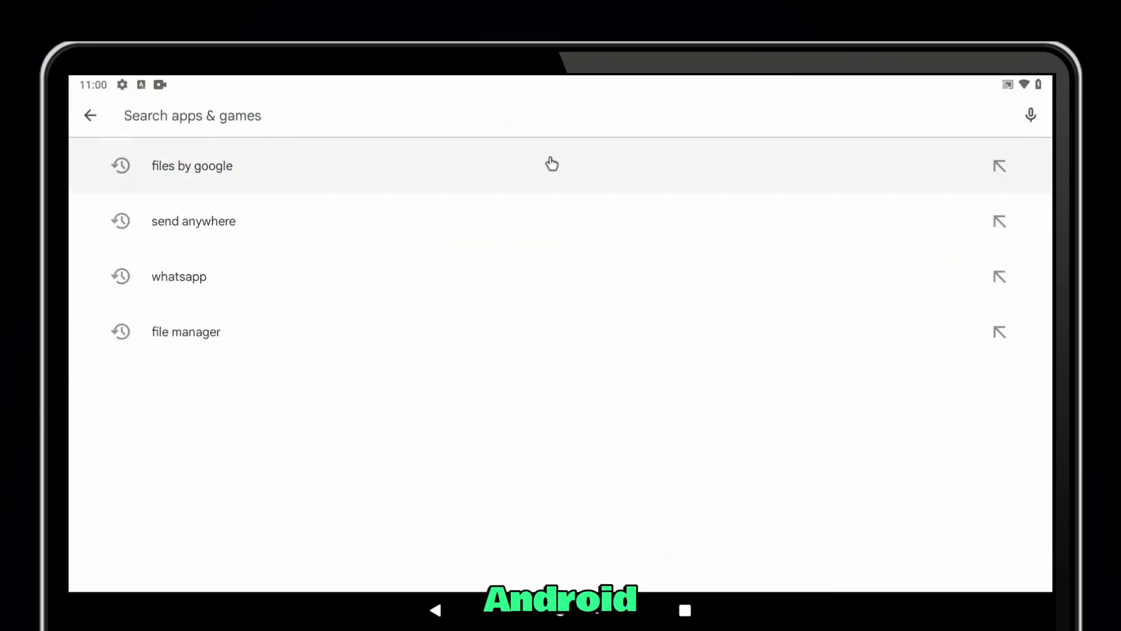
Install WhatsApp Messenger from its Play Store listing and launch it to the welcome screen.
{"action": "left_click", "coordinate": [179, 277]}
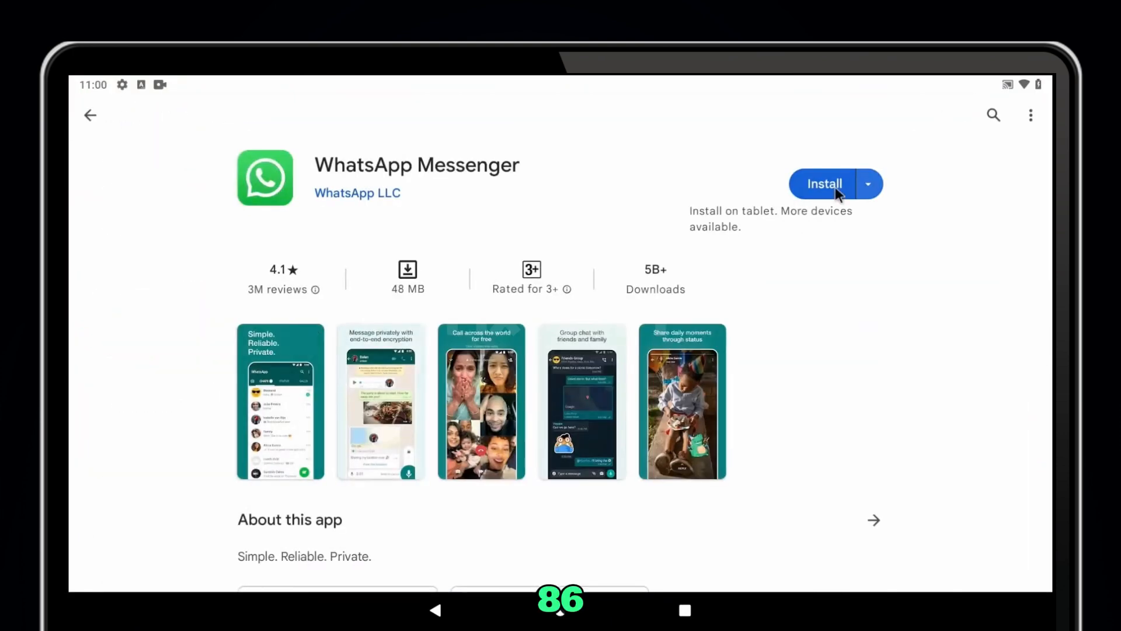
{"action": "left_click", "coordinate": [825, 184]}
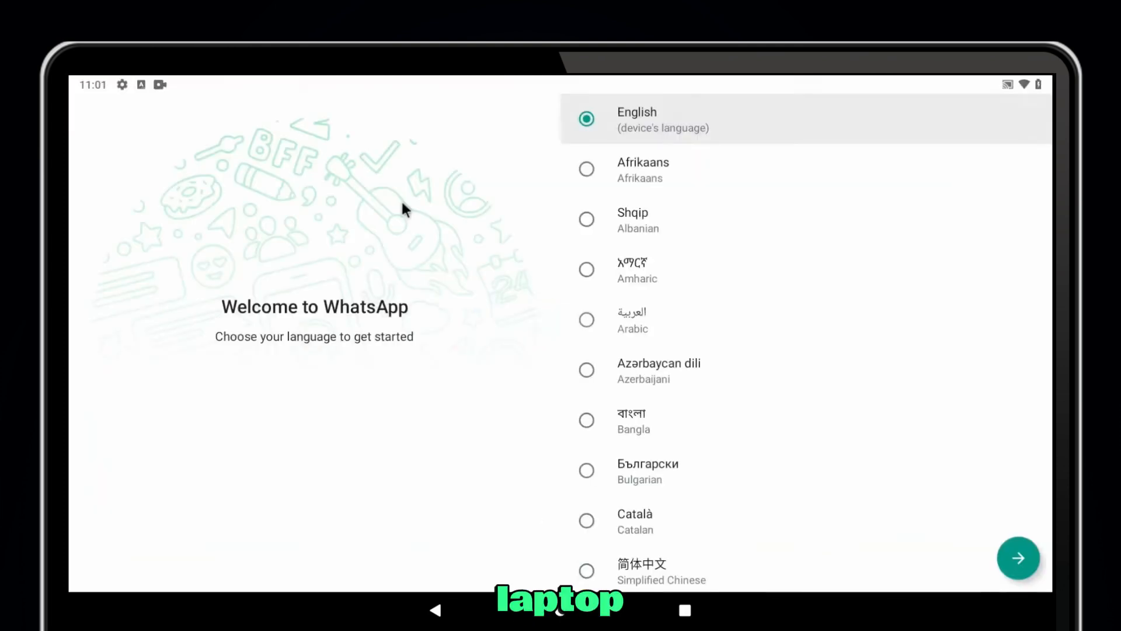
{"action": "left_click", "coordinate": [1018, 559]}
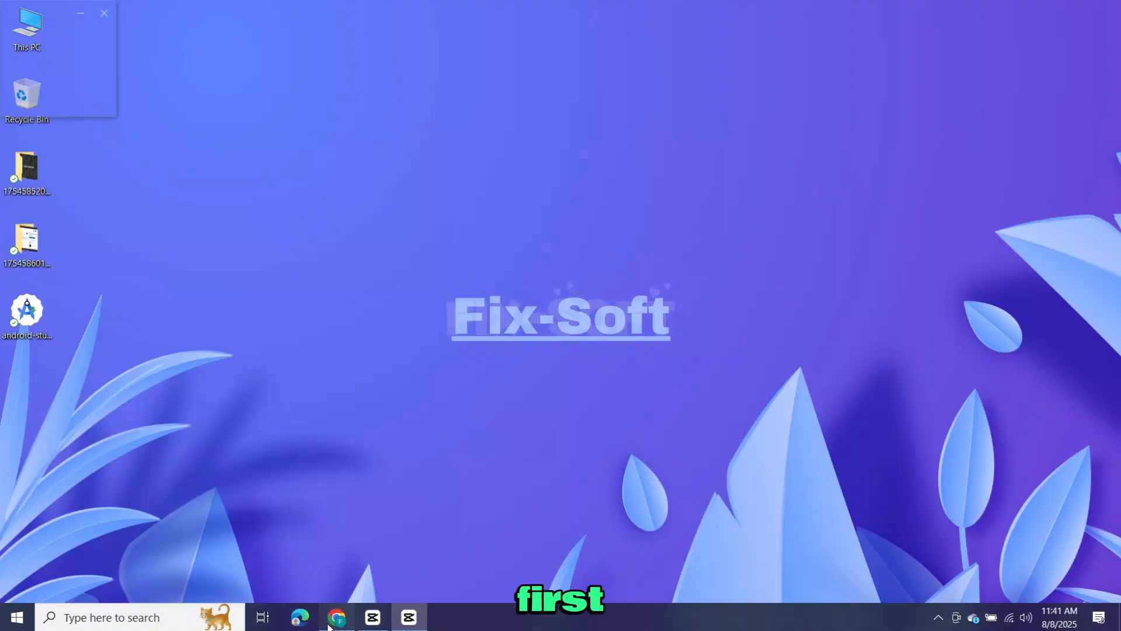
Browse from android-x86.org's Download page to the Android-x86 files on SourceForge.
{"action": "left_click", "coordinate": [336, 616]}
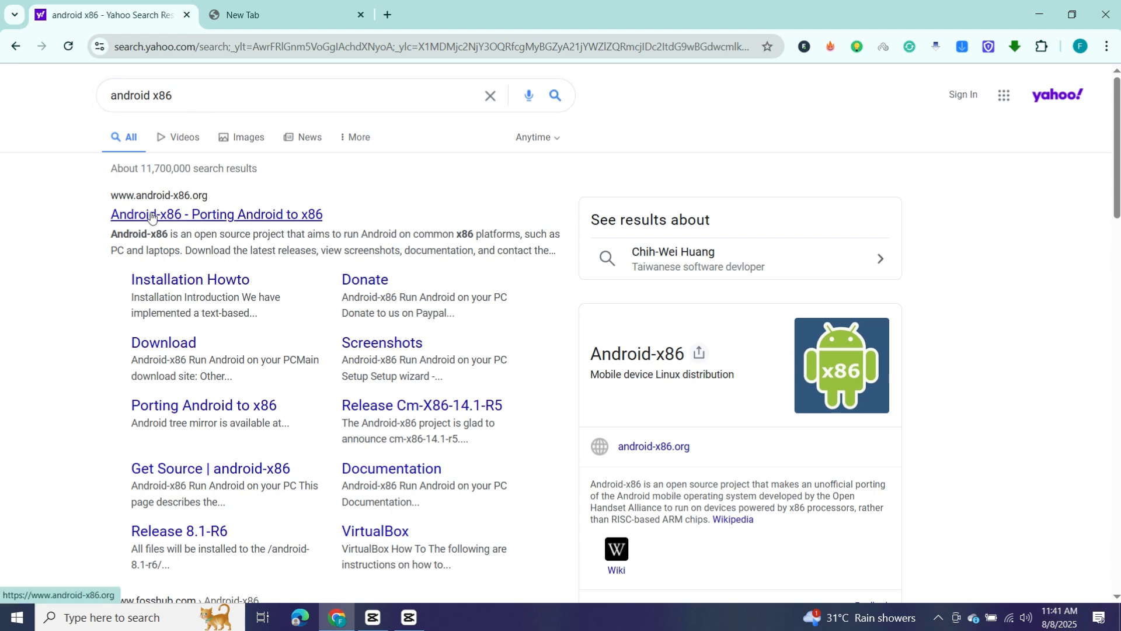
{"action": "left_click", "coordinate": [216, 214]}
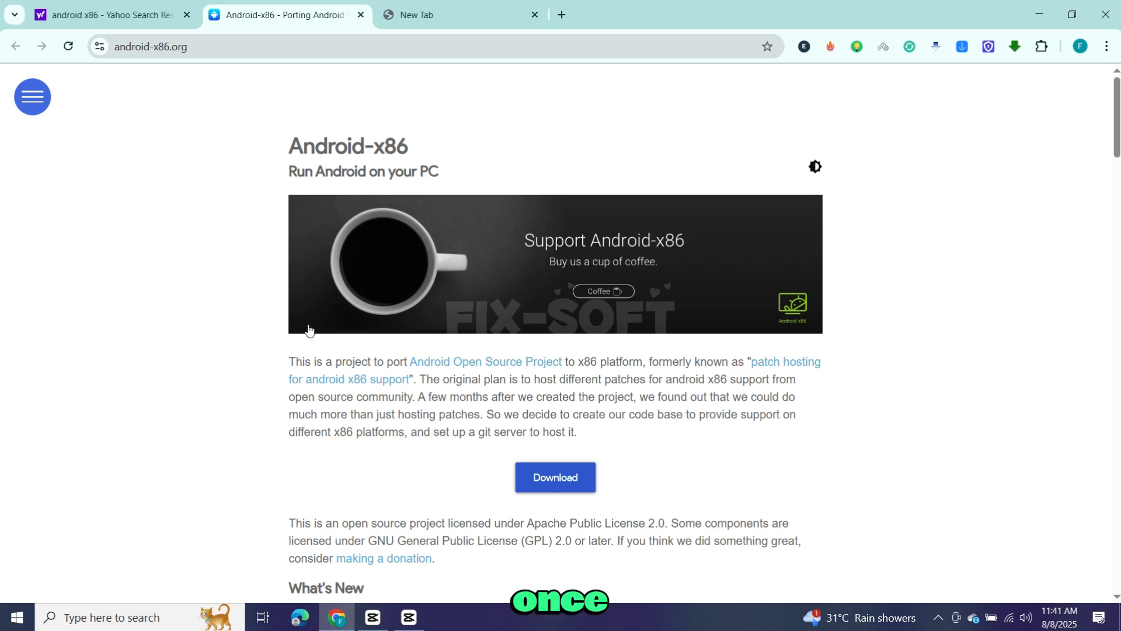
{"action": "mouse_move", "coordinate": [555, 477]}
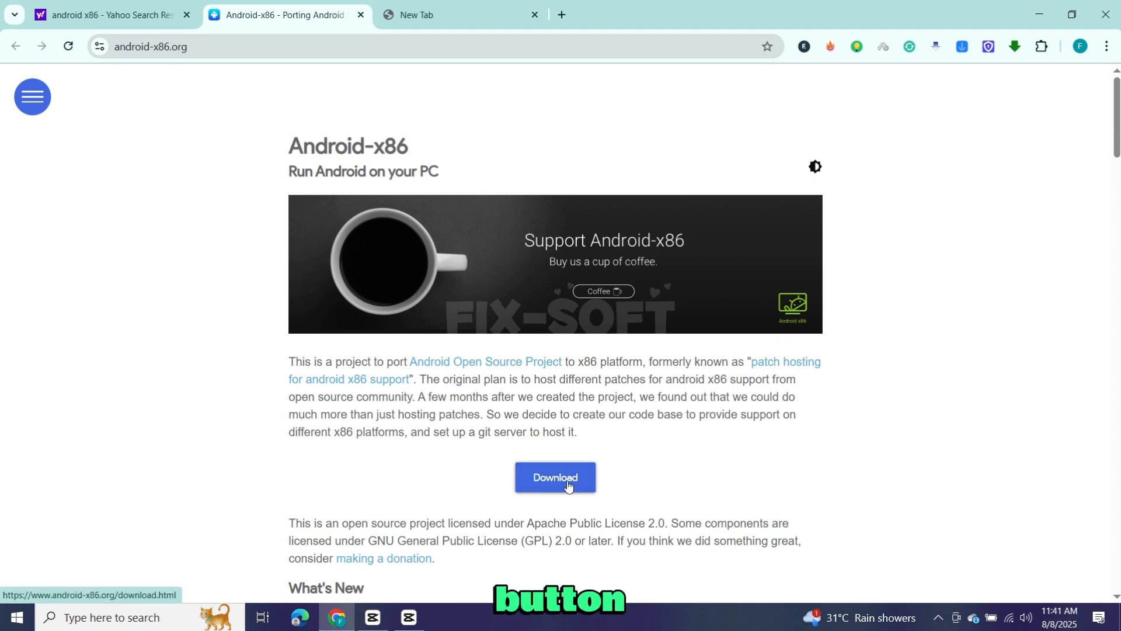
{"action": "left_click", "coordinate": [555, 477]}
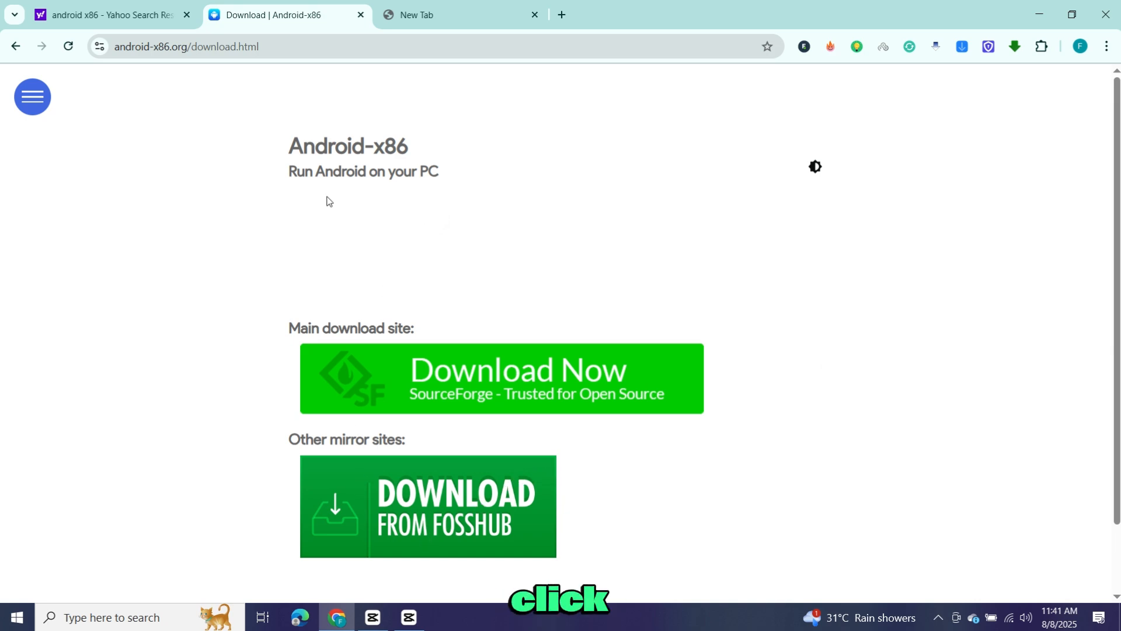
{"action": "left_click", "coordinate": [501, 378]}
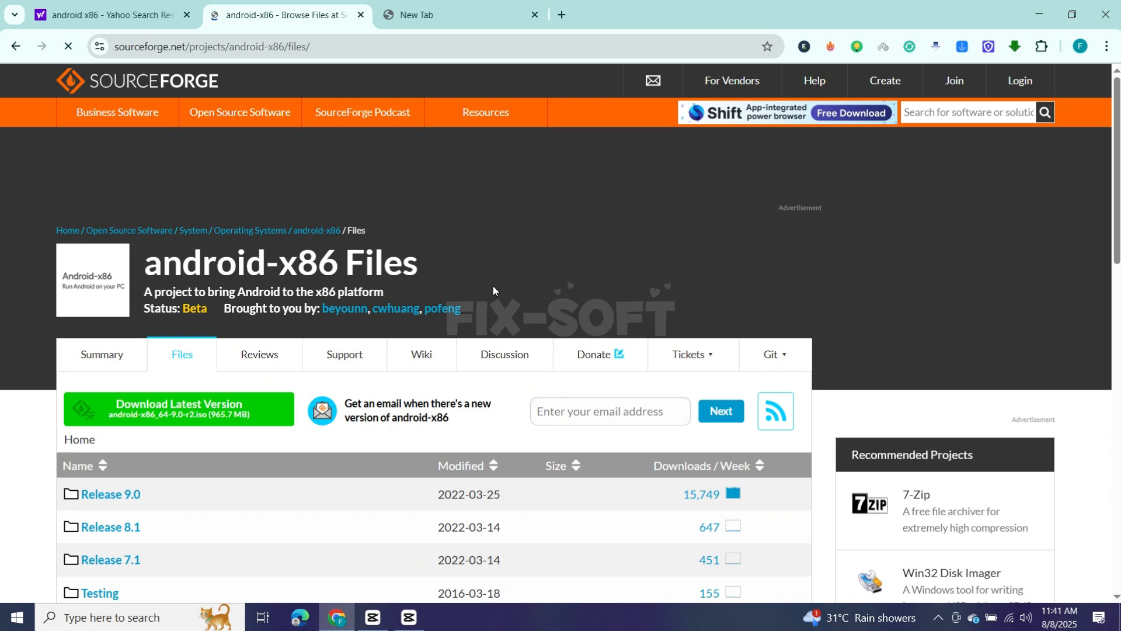
Download the latest release android-x86_64-9.0-r2.iso and check its progress.
{"action": "scroll", "scroll_direction": "down", "scroll_amount": 3}
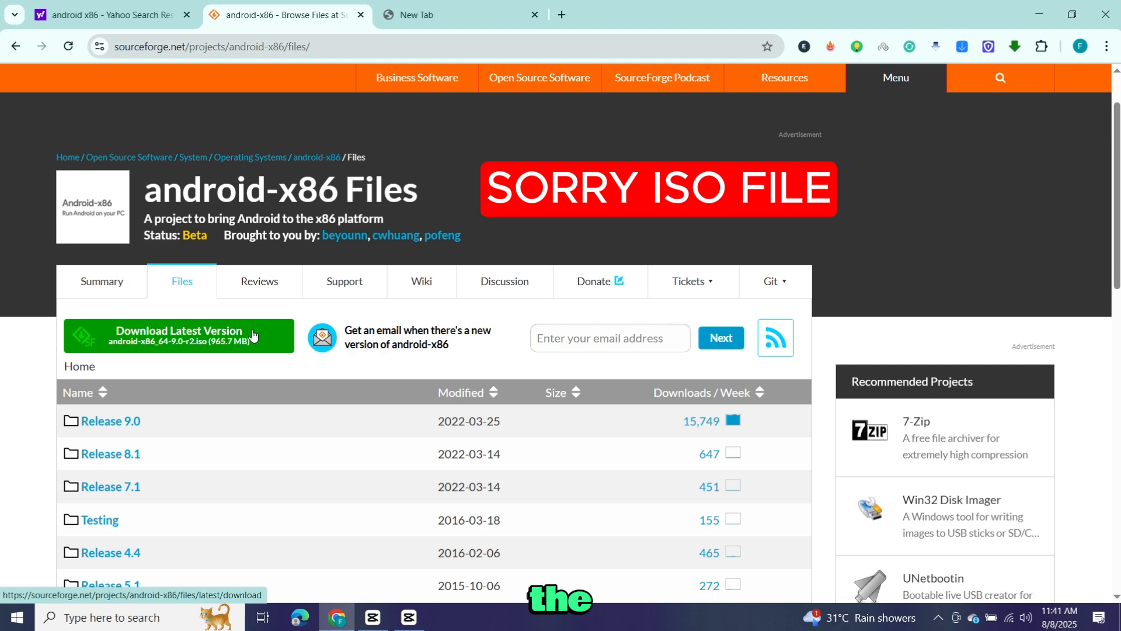
{"action": "left_click", "coordinate": [179, 335]}
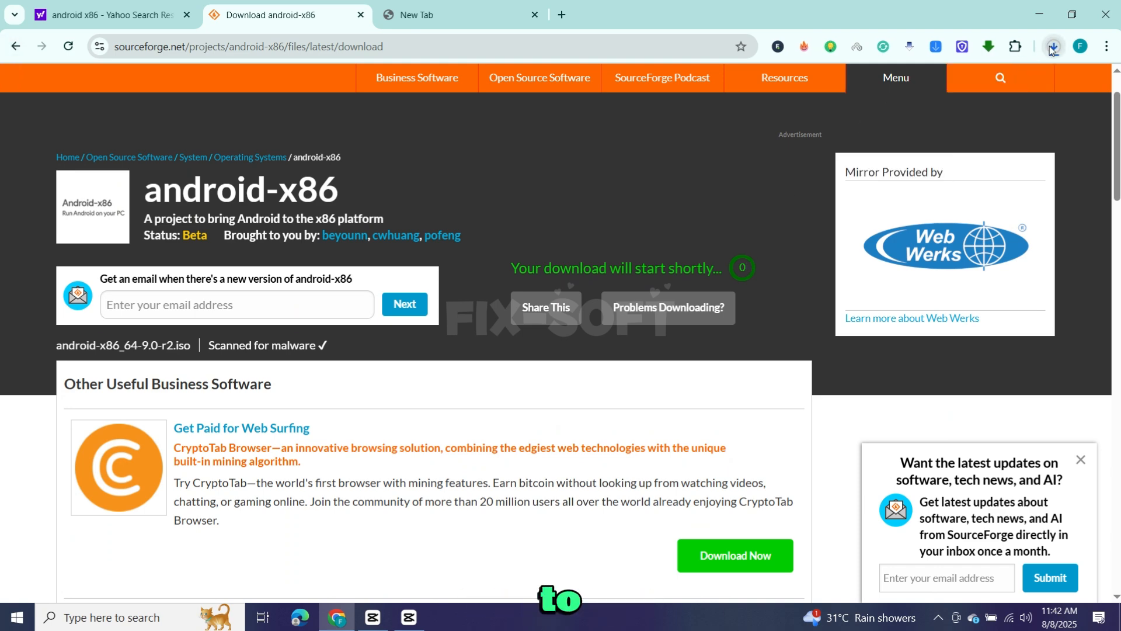
{"action": "left_click", "coordinate": [1051, 45]}
{"action": "type", "text": "rufus download"}
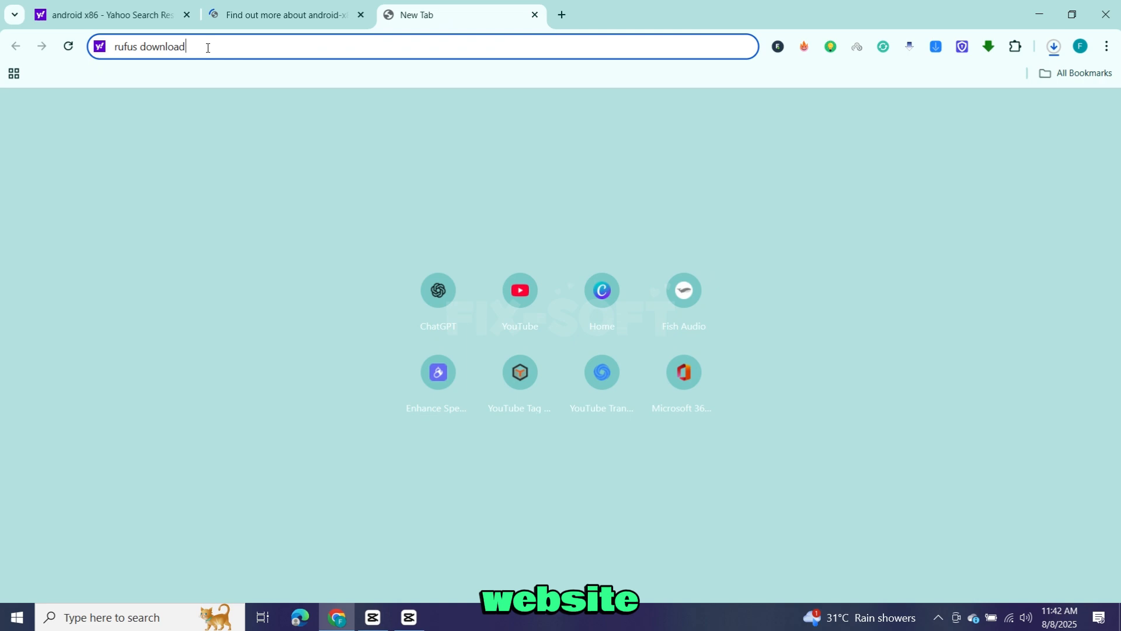
Search 'rufus download' and get rufus-4.9.exe from the official rufus.ie site.
{"action": "key", "text": "Return"}
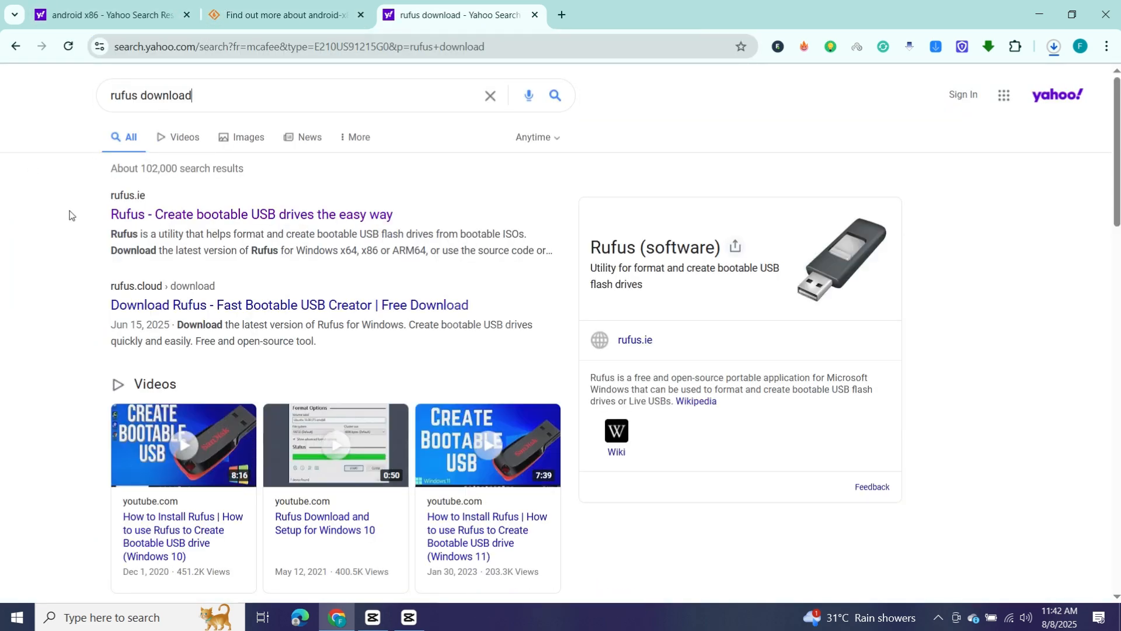
{"action": "left_click", "coordinate": [250, 213]}
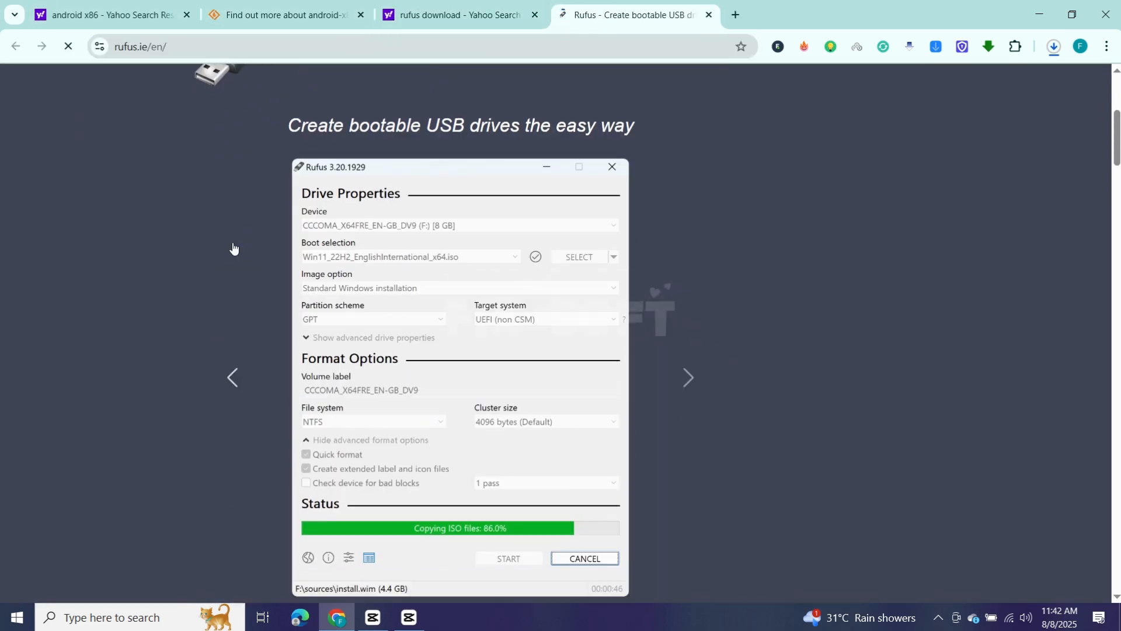
{"action": "scroll", "scroll_direction": "down", "scroll_amount": 3}
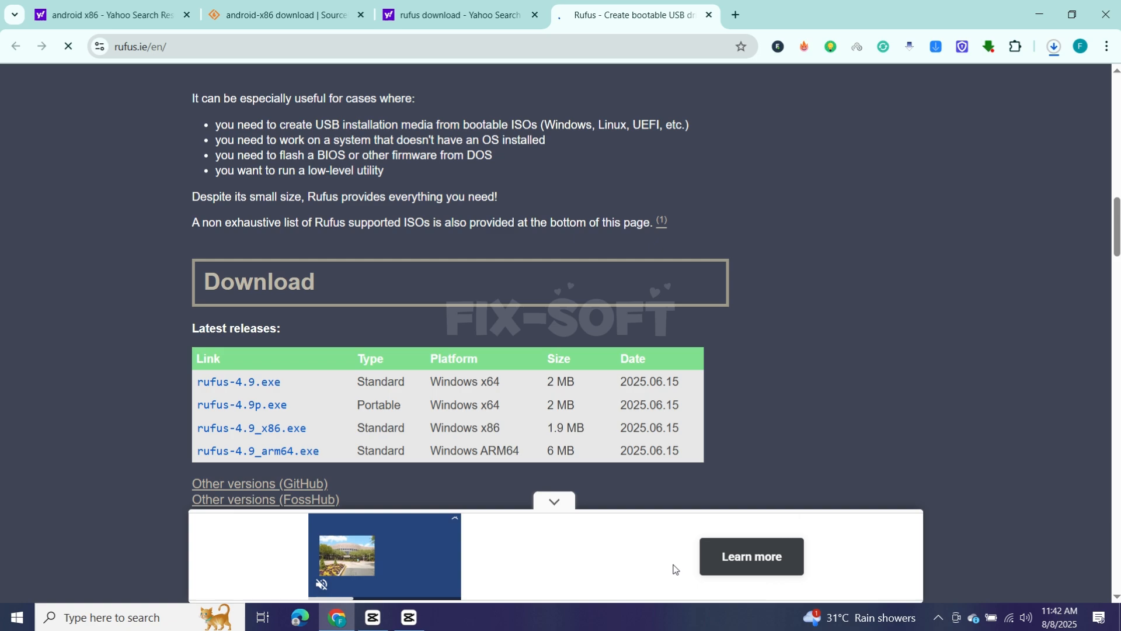
{"action": "left_click", "coordinate": [1053, 46]}
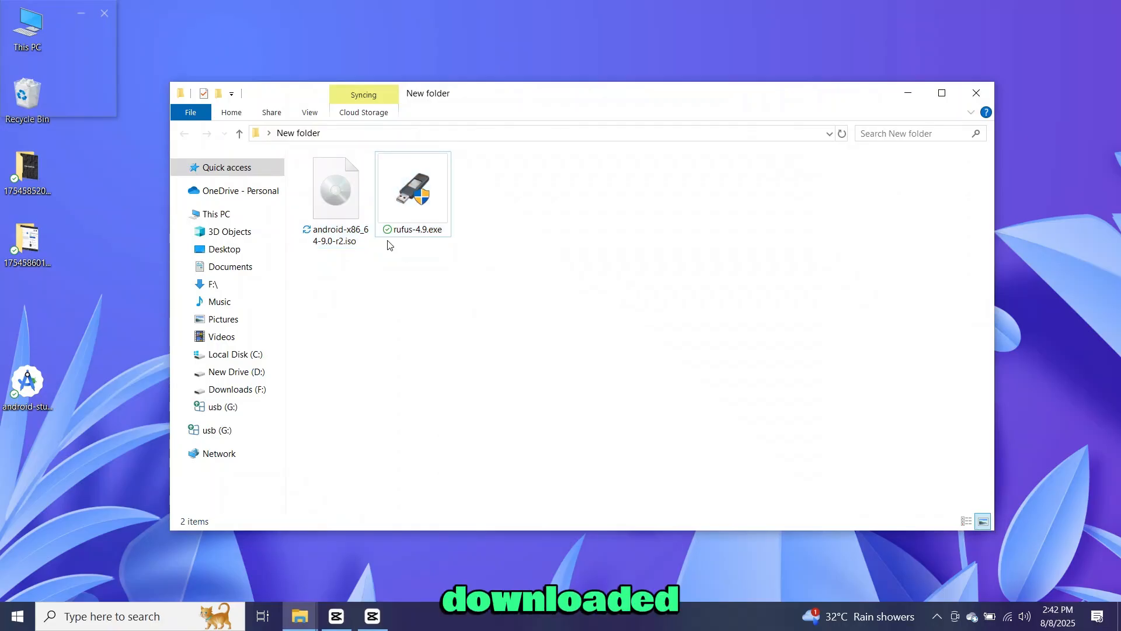
Launch Rufus from the downloaded rufus-4.9.exe file.
{"action": "left_click", "coordinate": [412, 187]}
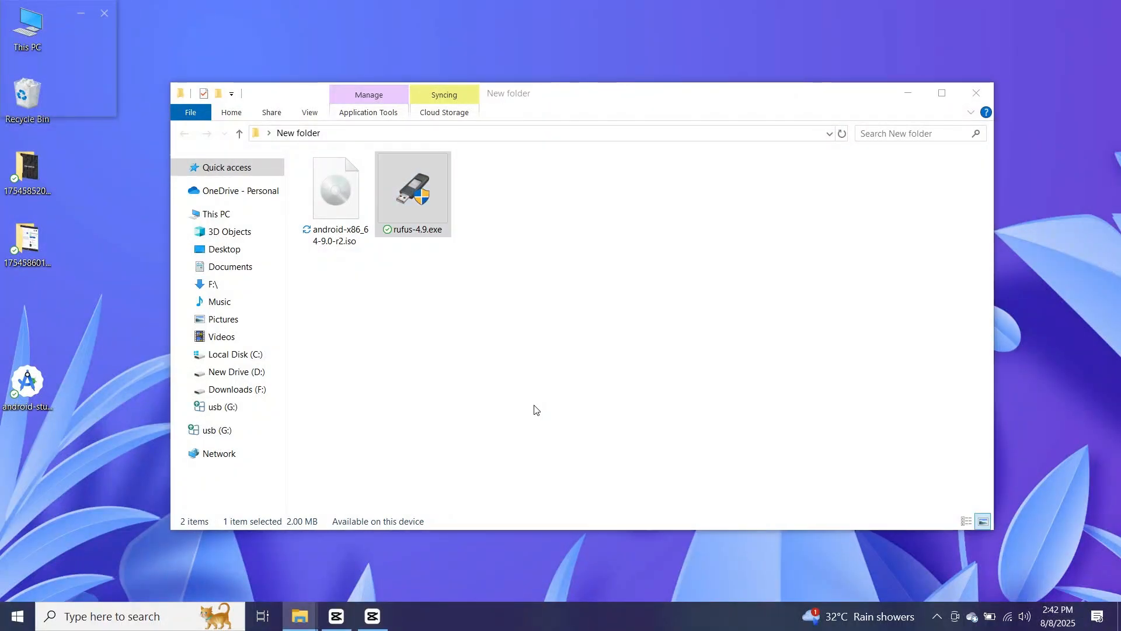
{"action": "double_click", "coordinate": [413, 187]}
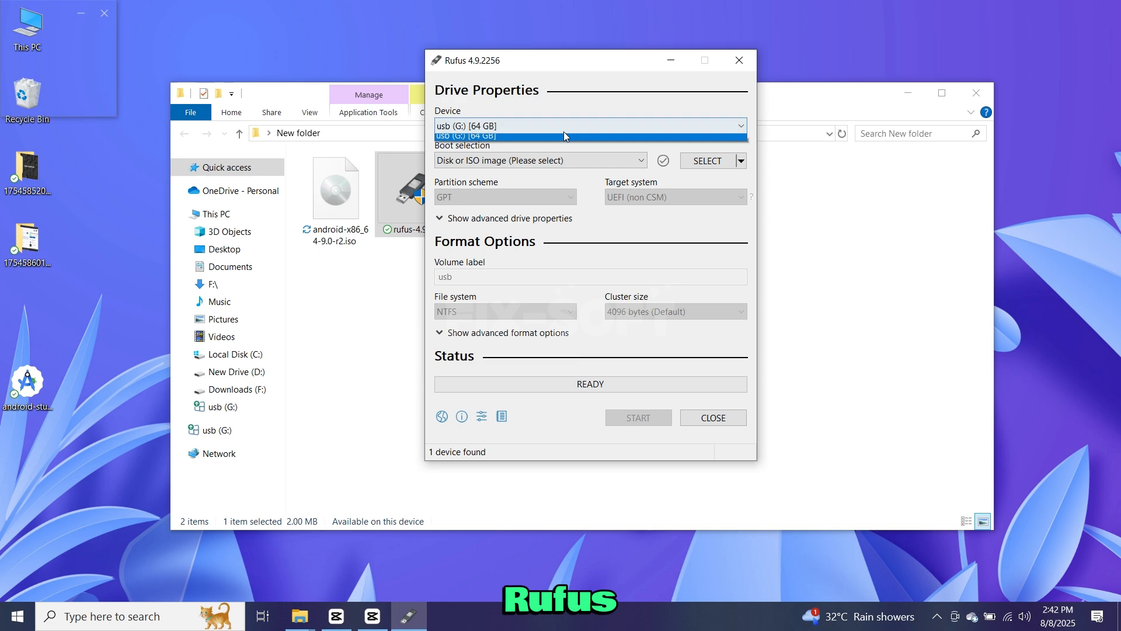
{"action": "left_click", "coordinate": [565, 126]}
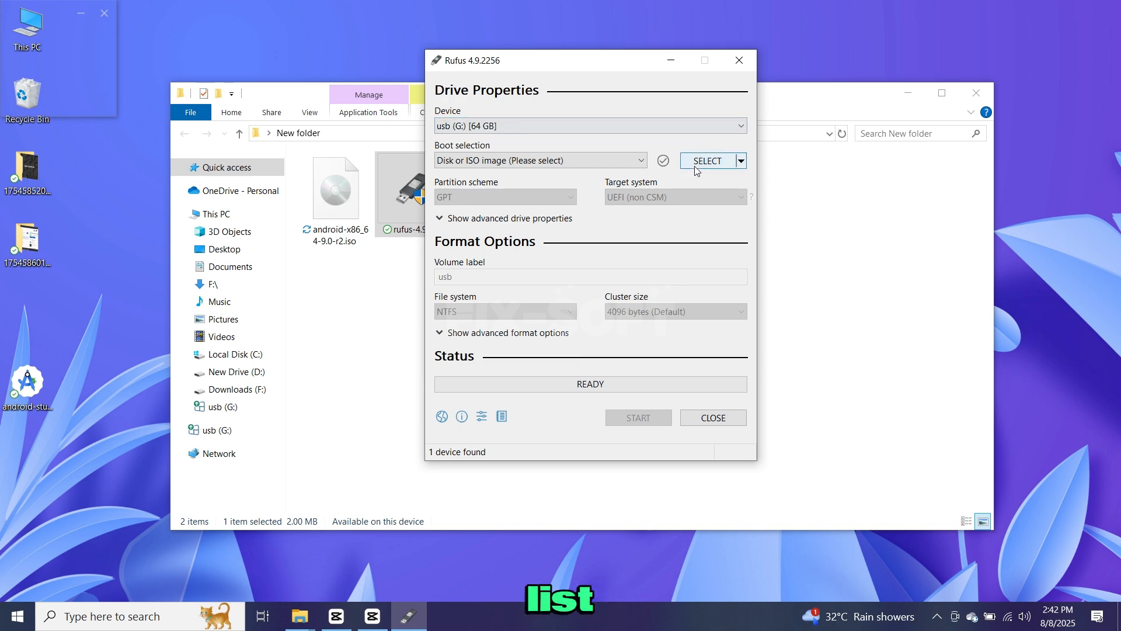
Load android-x86_64-9.0-r2.iso as the boot image for the USB drive.
{"action": "left_click", "coordinate": [707, 160]}
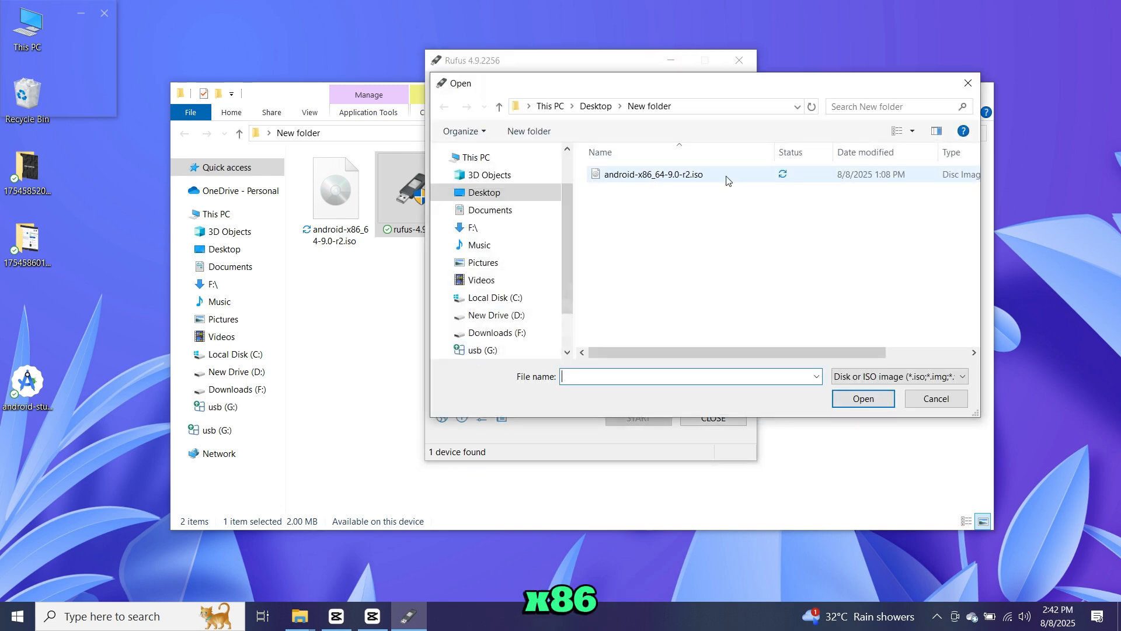
{"action": "left_click", "coordinate": [652, 174]}
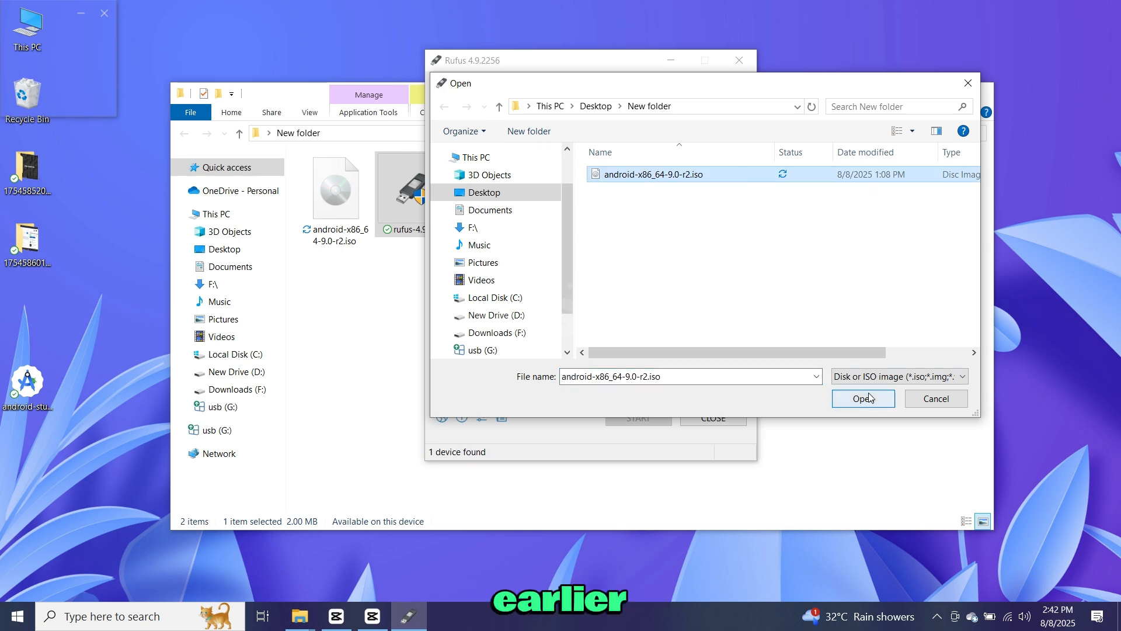
{"action": "left_click", "coordinate": [862, 399]}
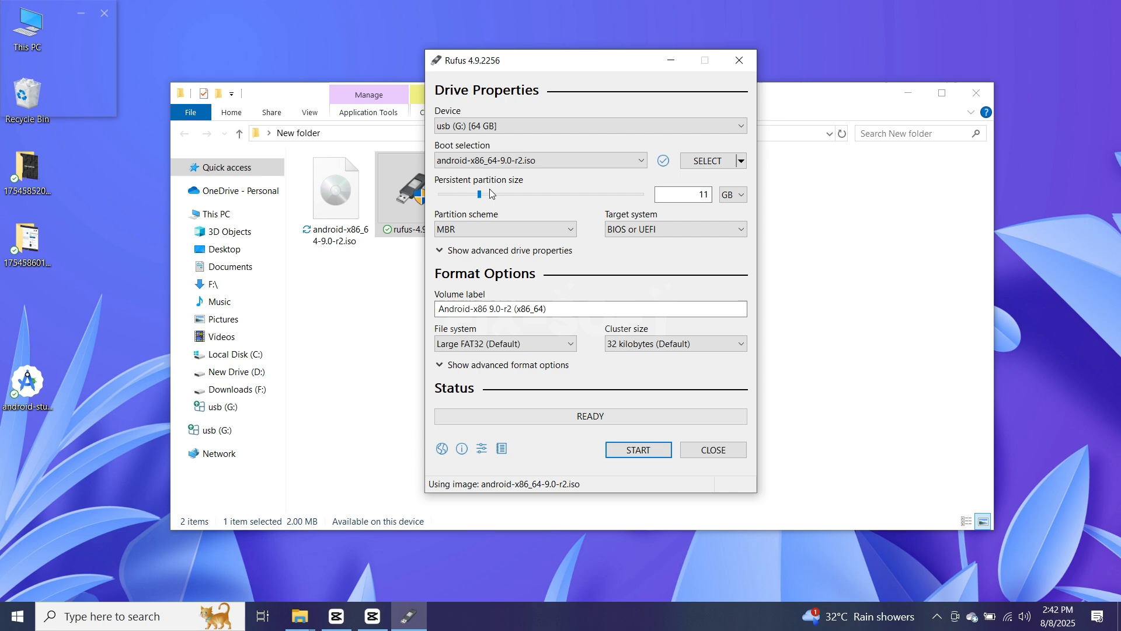
Set the persistent partition to 30 GB and keep the MBR partition scheme.
{"action": "left_click", "coordinate": [684, 195]}
{"action": "type", "text": "30"}
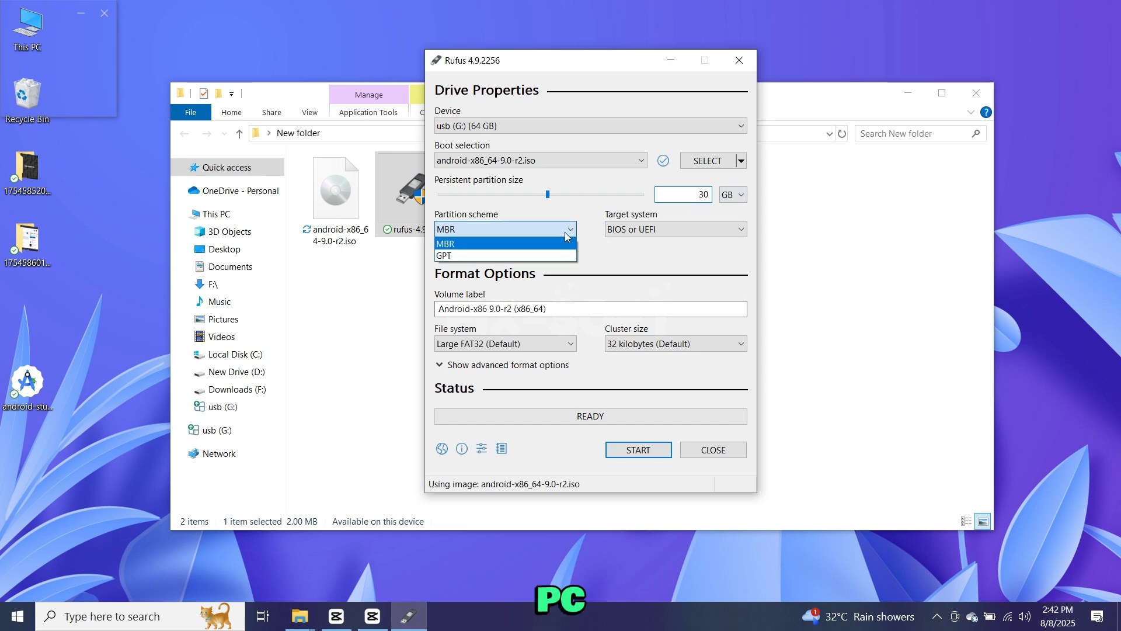
{"action": "mouse_move", "coordinate": [591, 250]}
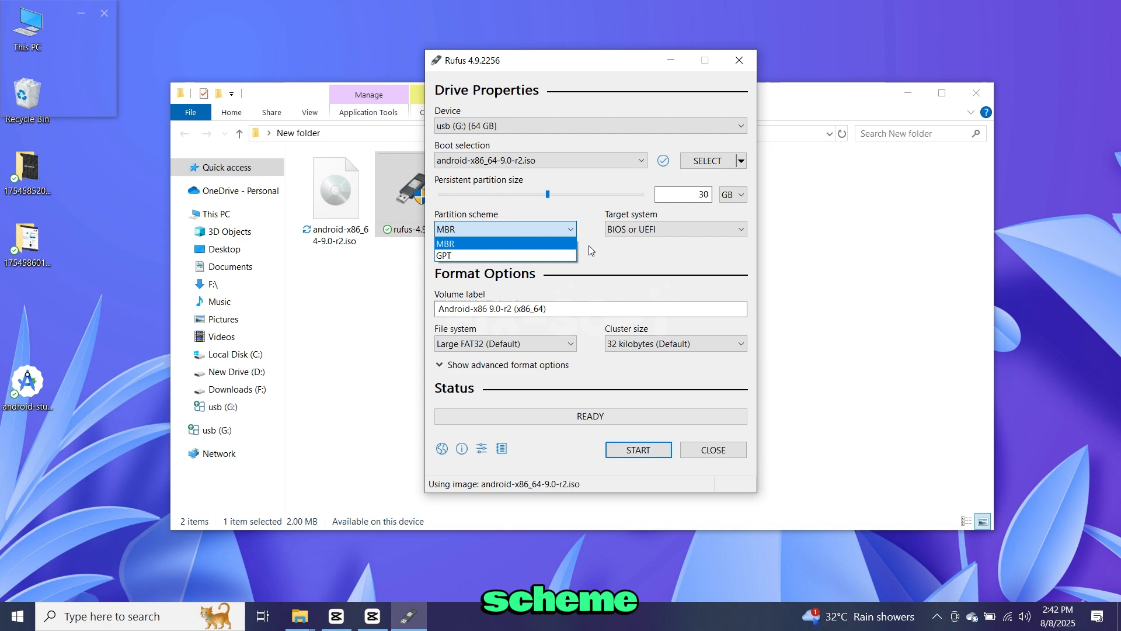
{"action": "left_click", "coordinate": [445, 243]}
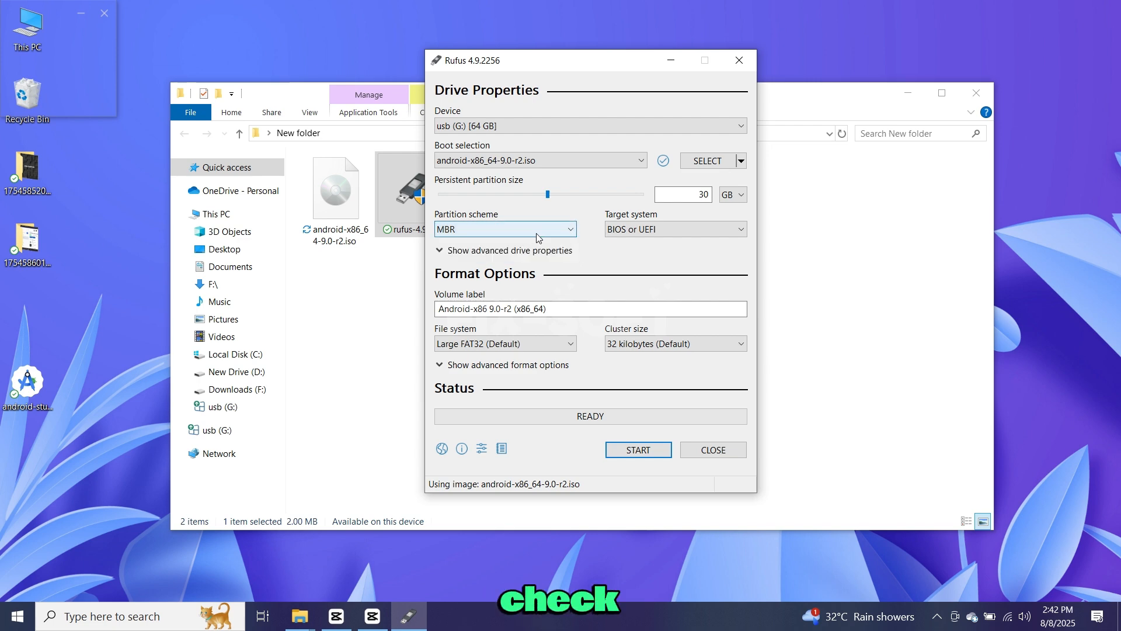
{"action": "left_click", "coordinate": [139, 615]}
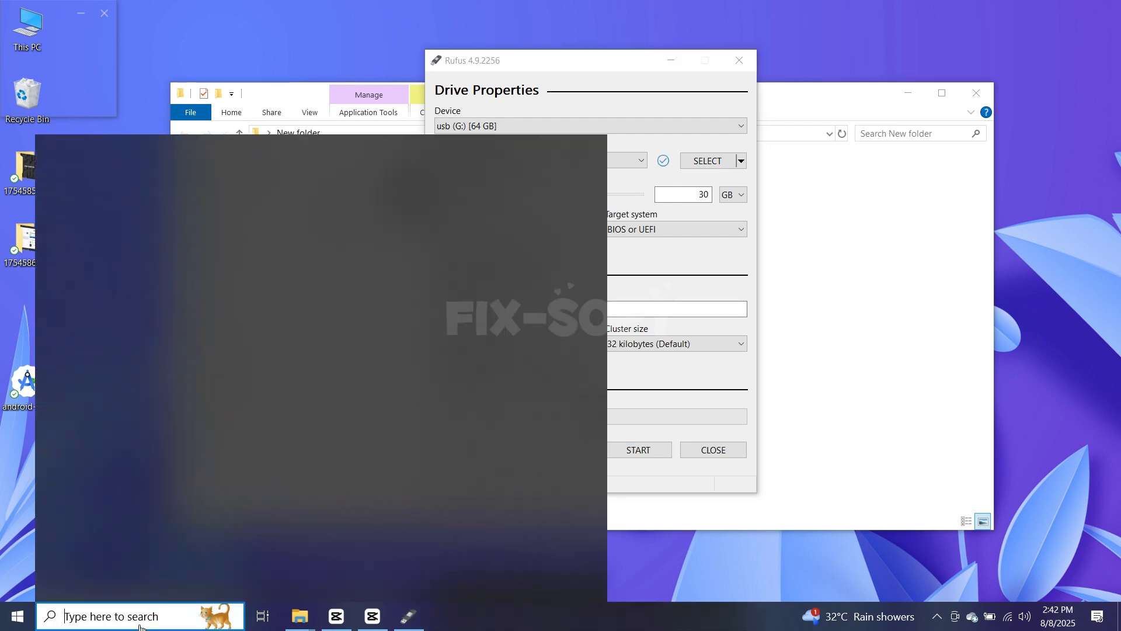
Find and launch System Information via Windows Search to check the PC's details.
{"action": "type", "text": "system information"}
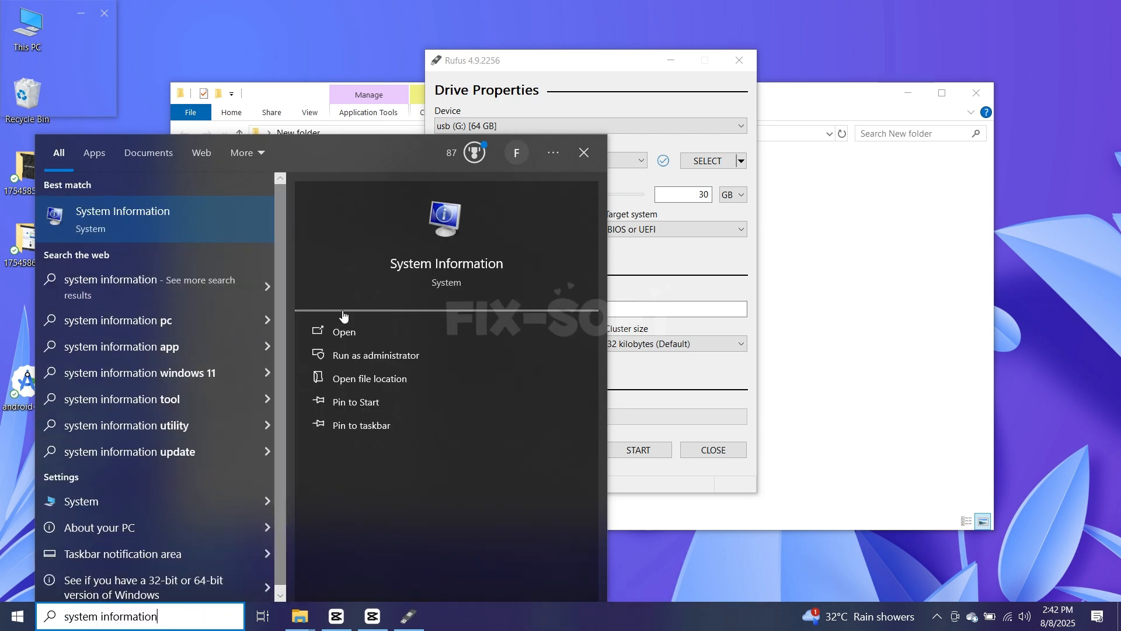
{"action": "left_click", "coordinate": [344, 330]}
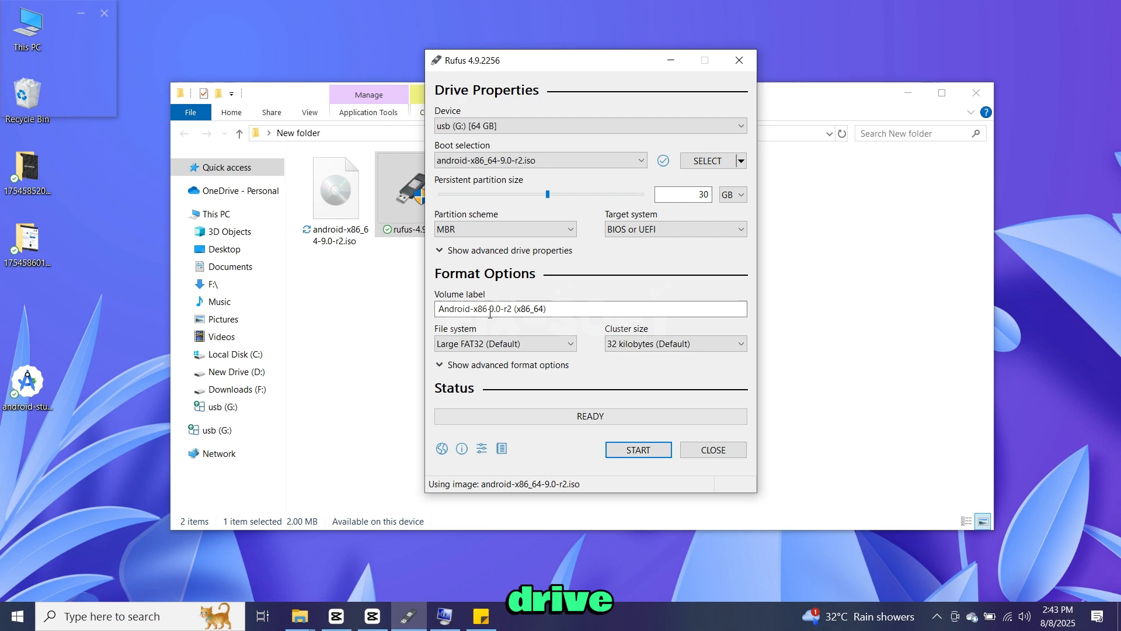
Start writing the image, accepting the revoked-bootloader and data-erase warnings.
{"action": "left_click", "coordinate": [638, 448]}
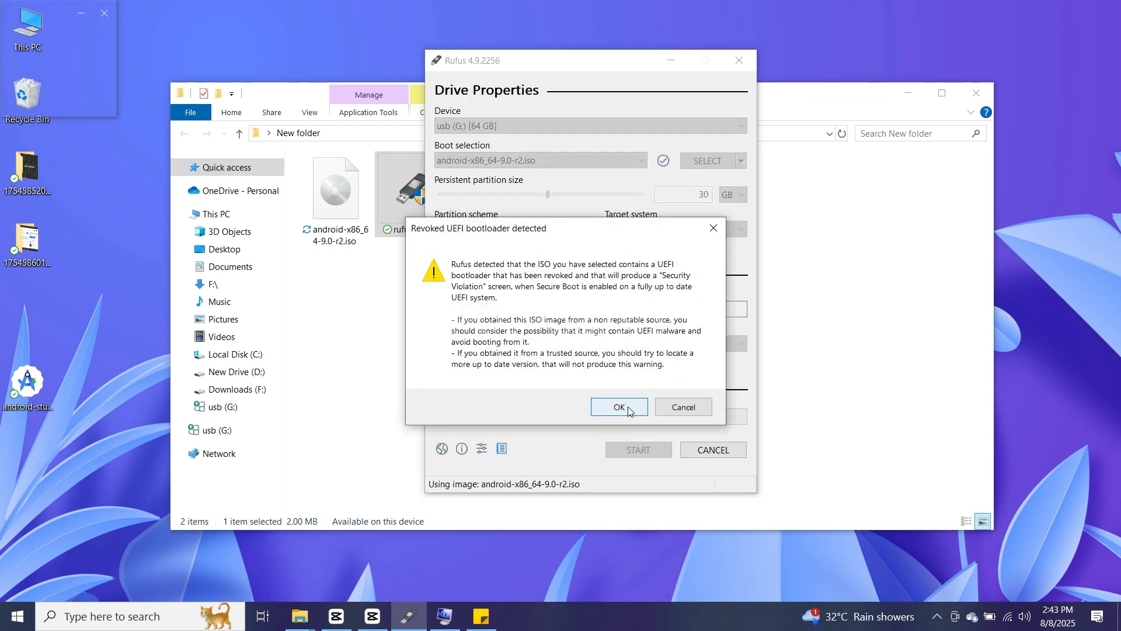
{"action": "left_click", "coordinate": [618, 407]}
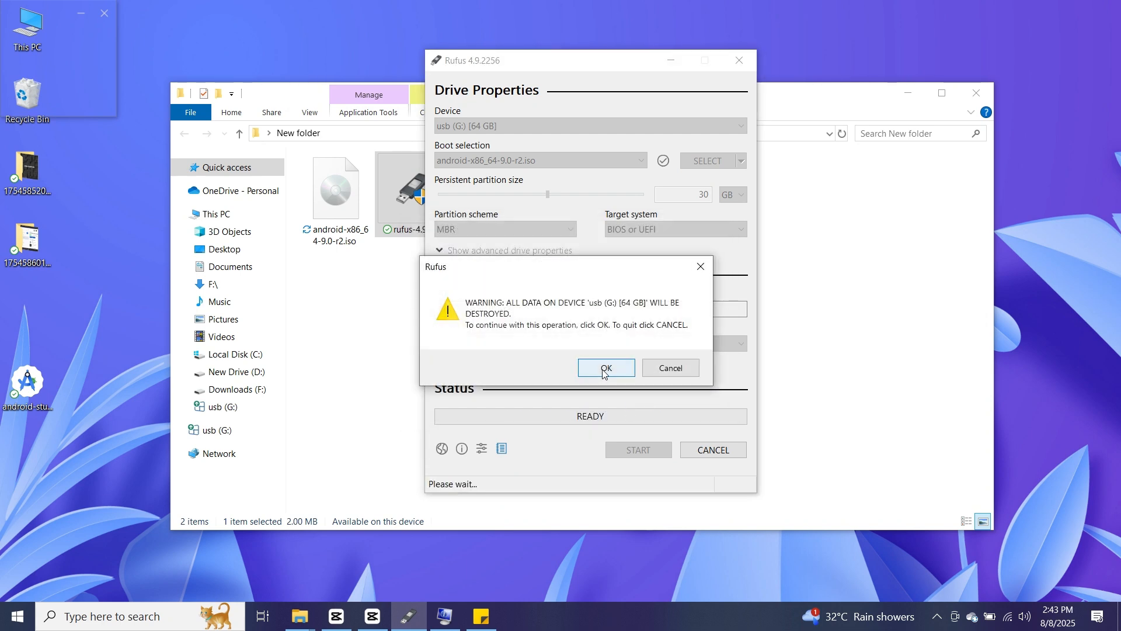
{"action": "left_click", "coordinate": [606, 367]}
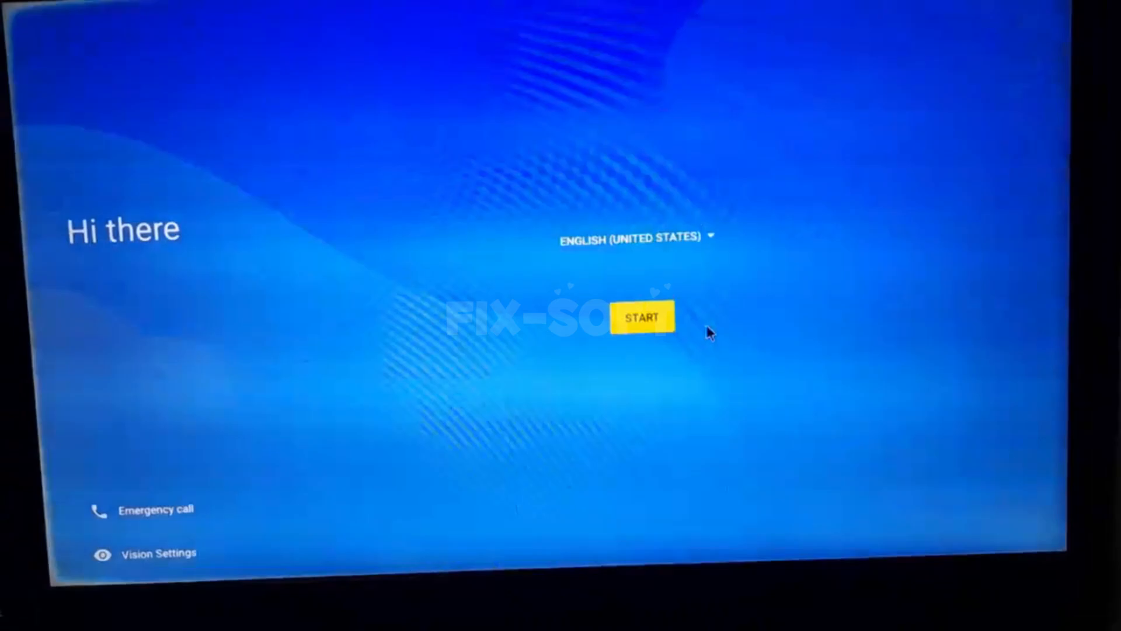
Run Android setup, install WhatsApp from Play Store and open it past the custom ROM alert.
{"action": "left_click", "coordinate": [641, 317]}
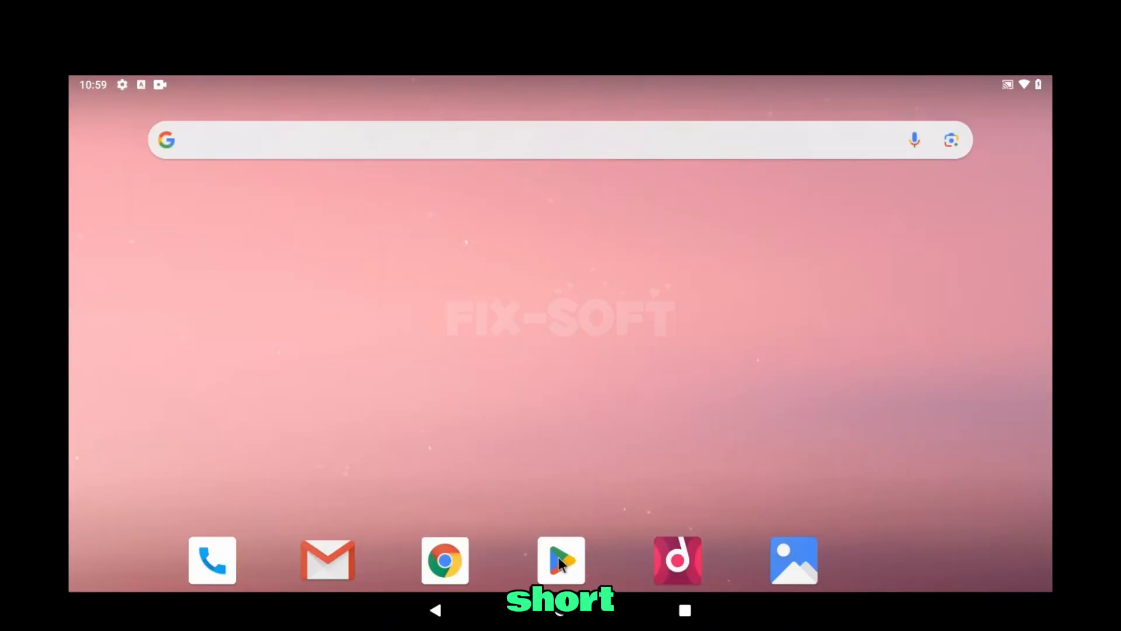
{"action": "left_click", "coordinate": [562, 560]}
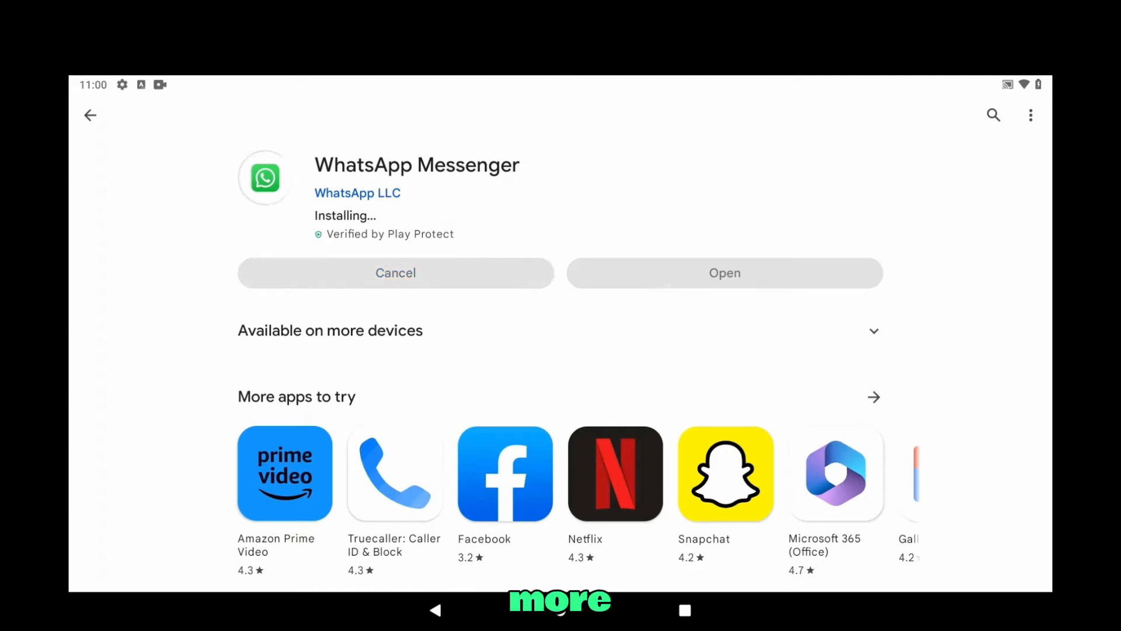
{"action": "left_click", "coordinate": [724, 272]}
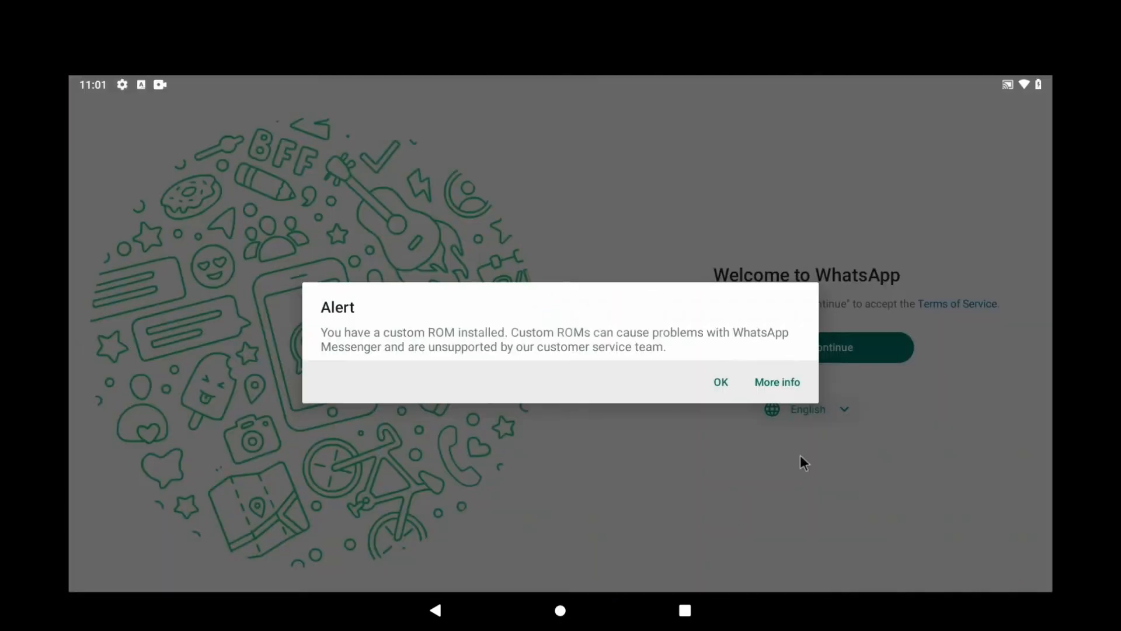
{"action": "left_click", "coordinate": [721, 382]}
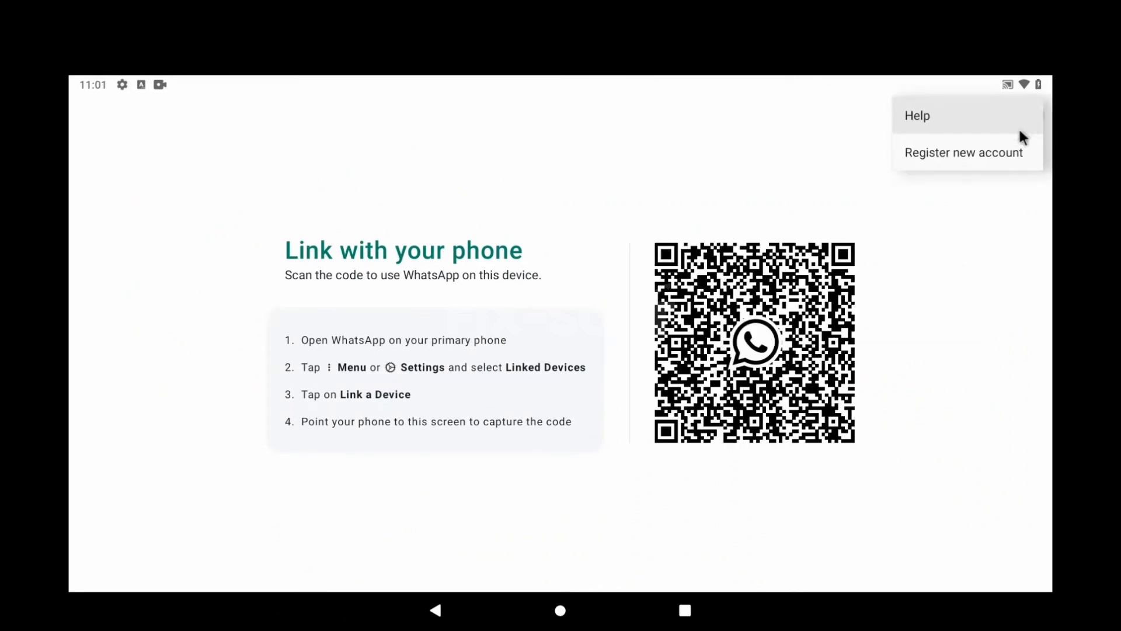